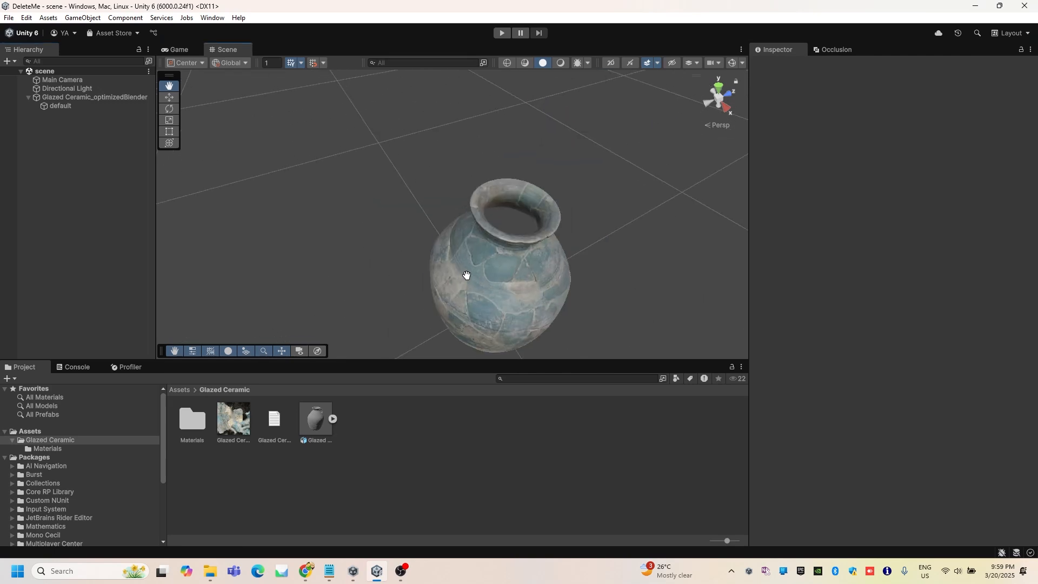
# Step: From the Asset Store page, send Free Double Sided Shaders to Unity and allow the editor to launch
pyautogui.moveTo(467, 274); pyautogui.dragTo(474, 276)
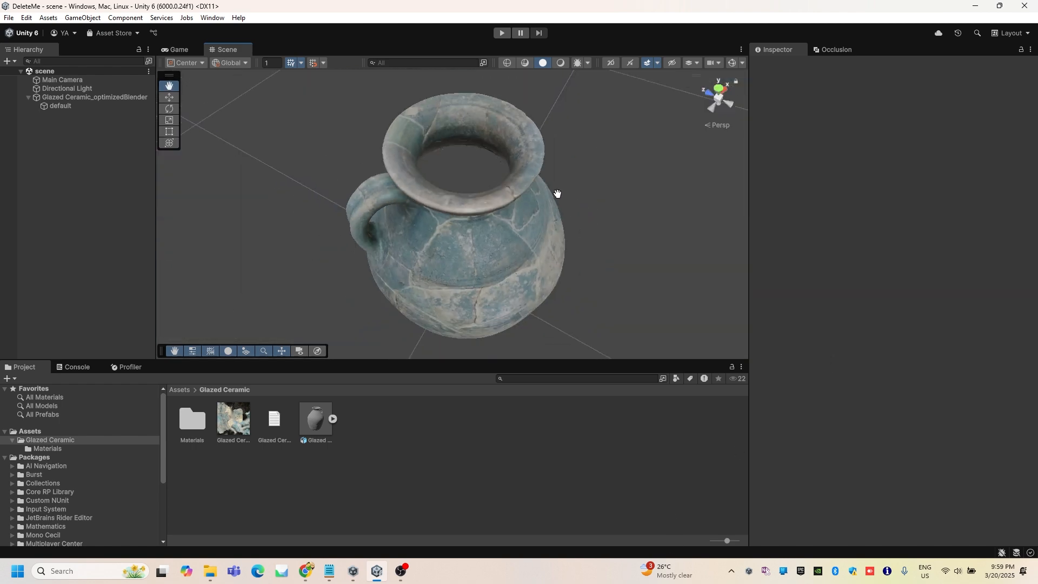
pyautogui.moveTo(558, 193); pyautogui.dragTo(533, 258)
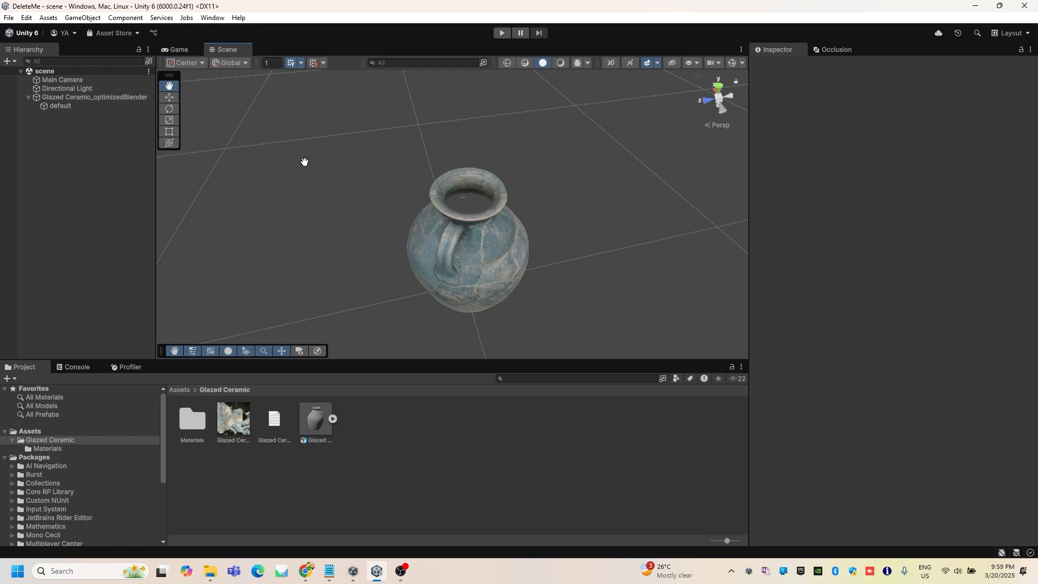
pyautogui.click(303, 574)
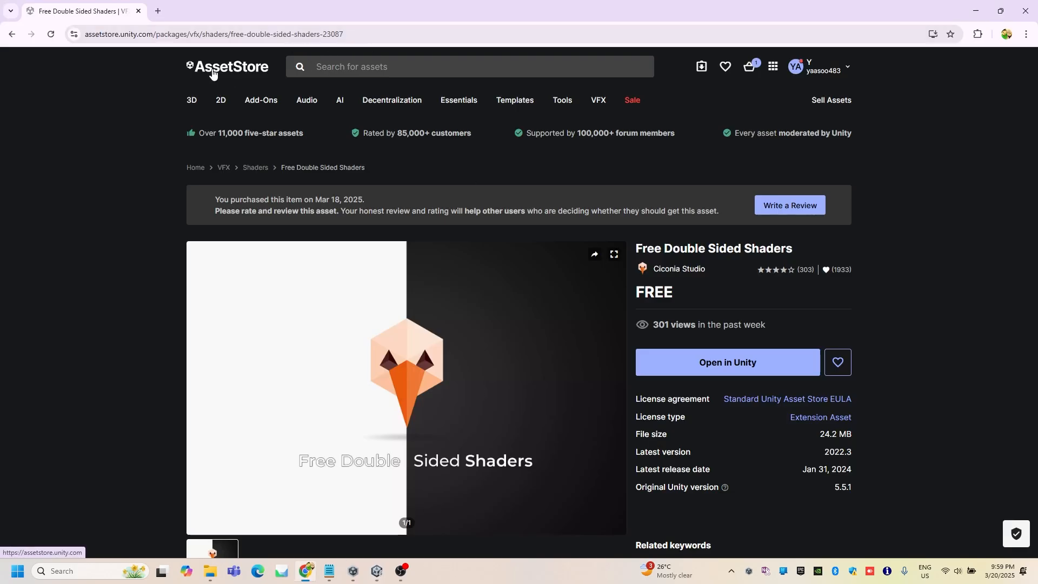
pyautogui.scroll(-3)
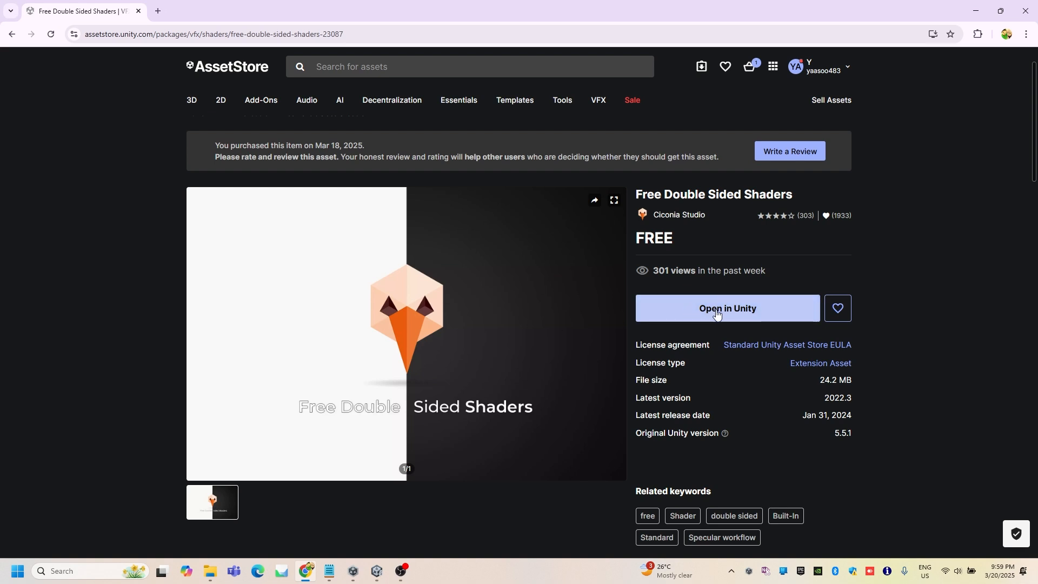
pyautogui.click(726, 314)
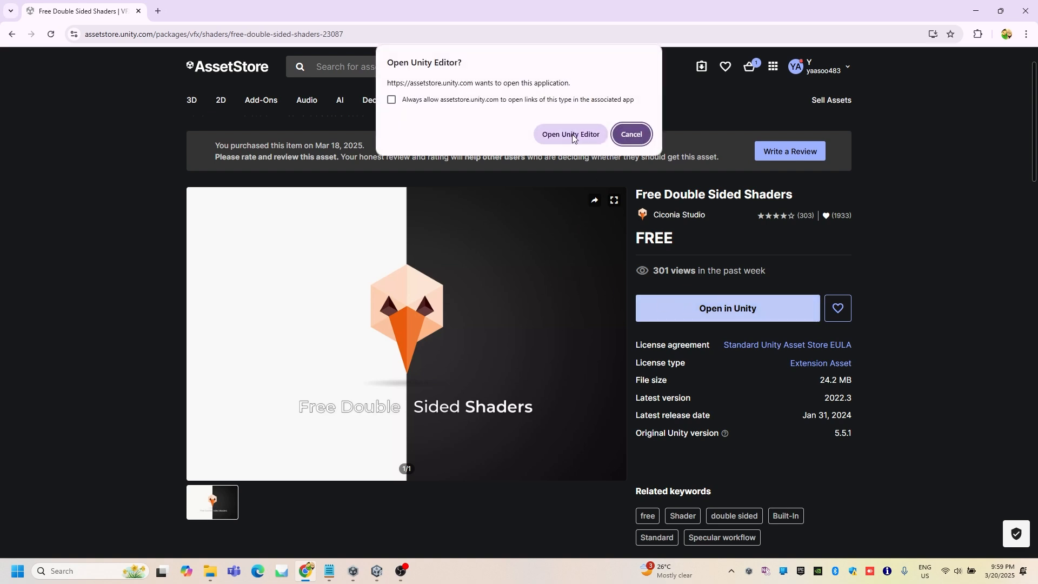
pyautogui.click(570, 138)
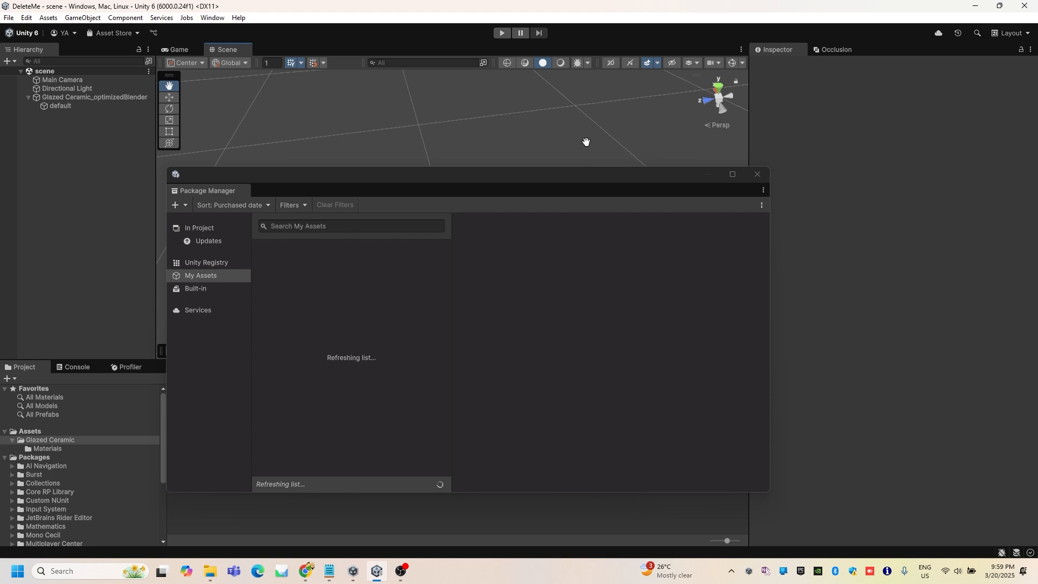
# Step: Select Free Double Sided Shaders in My Assets and start its import into the project
pyautogui.click(303, 273)
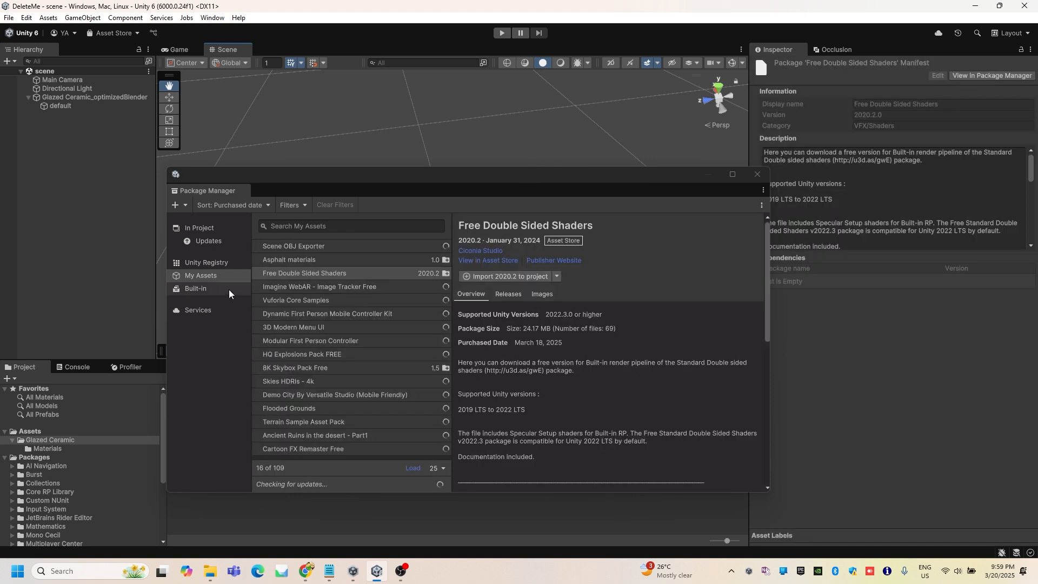
pyautogui.click(305, 272)
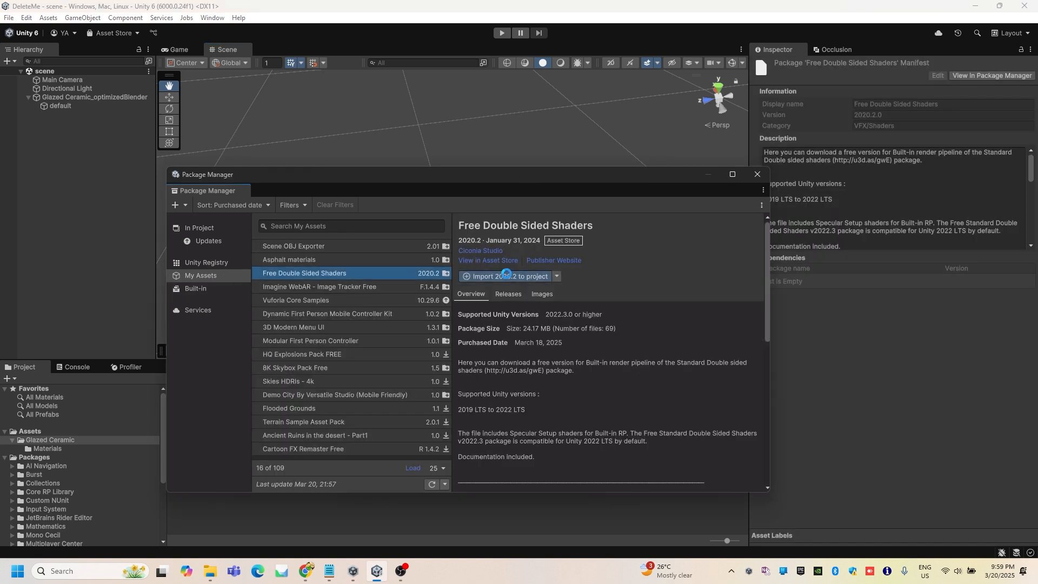
pyautogui.click(506, 275)
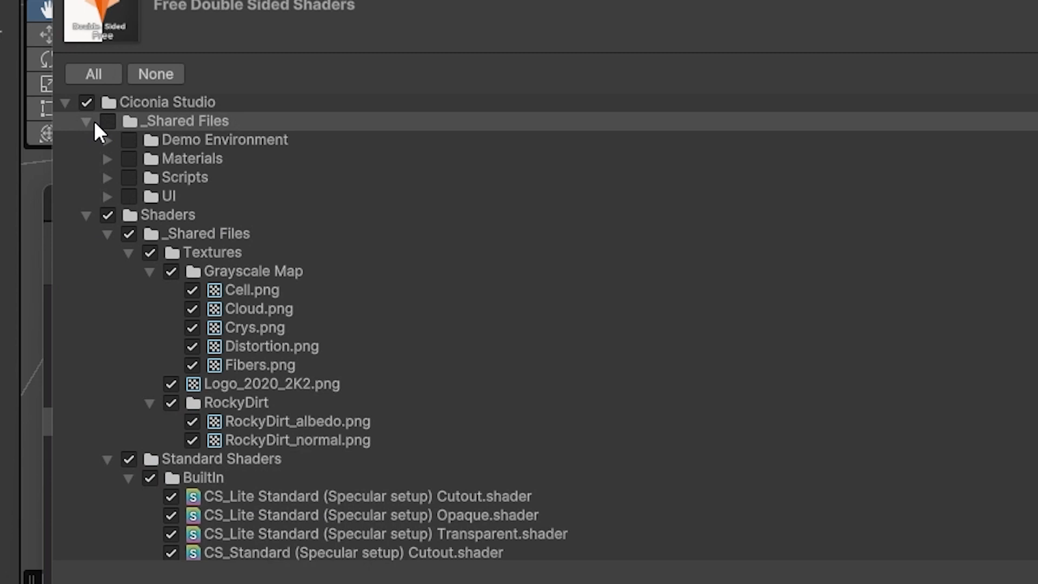
# Step: Collapse the _Shared Files folders and import the checked Ciconia Studio shader files
pyautogui.click(86, 120)
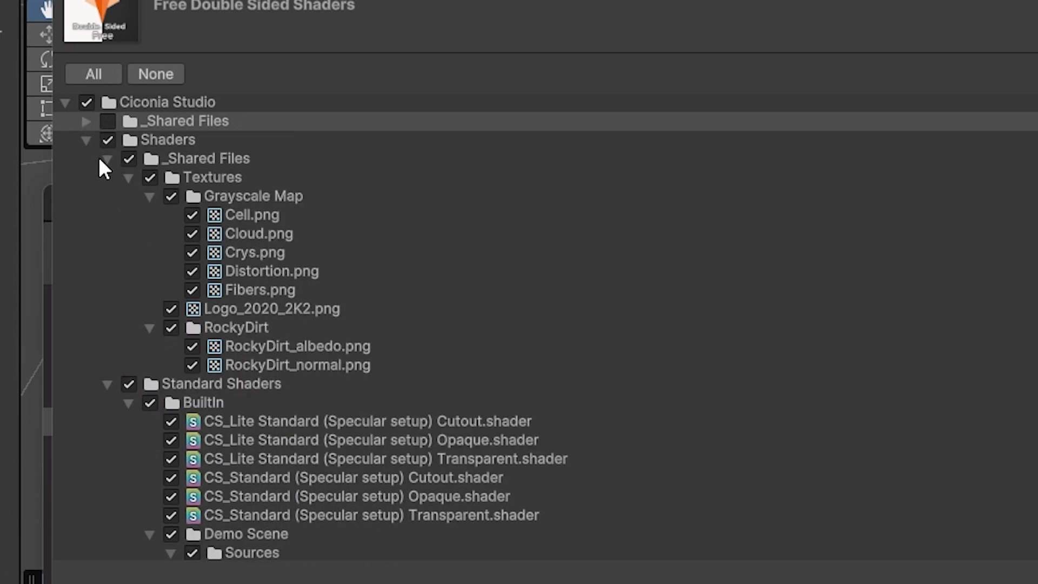
pyautogui.click(107, 158)
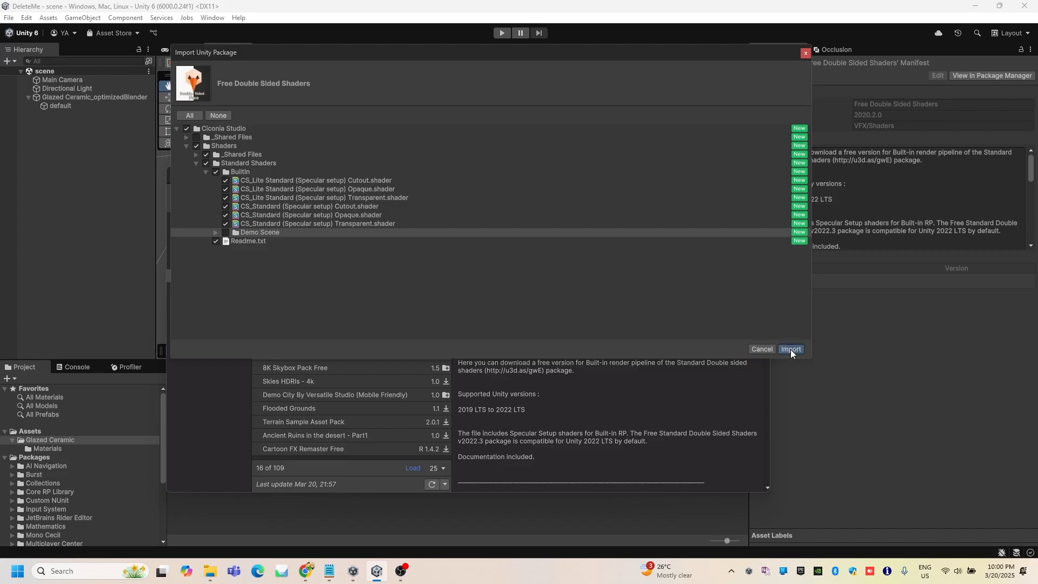
pyautogui.click(789, 349)
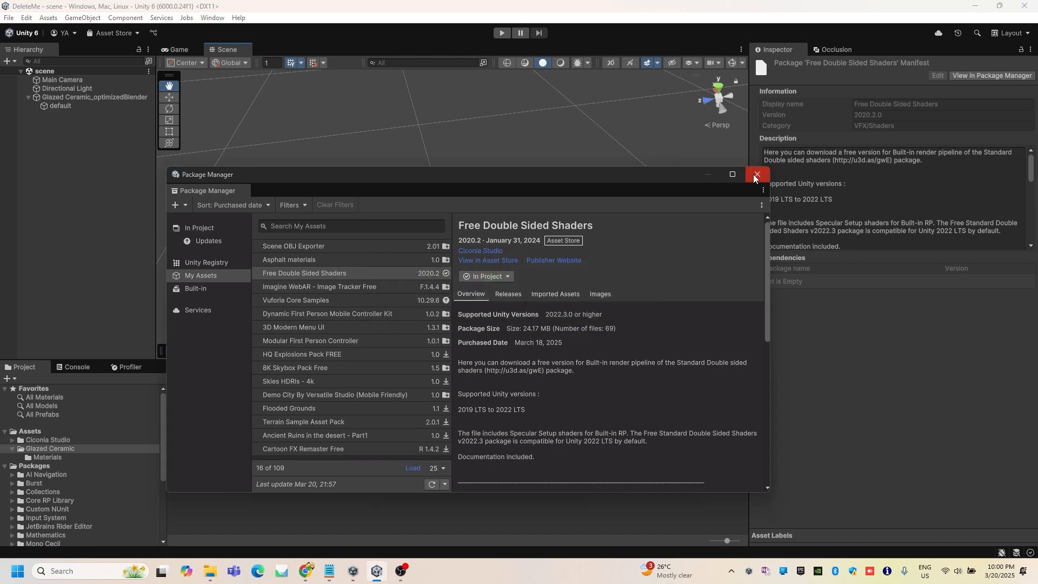
# Step: Close the Package Manager to return to the jar in the Inspector
pyautogui.click(757, 175)
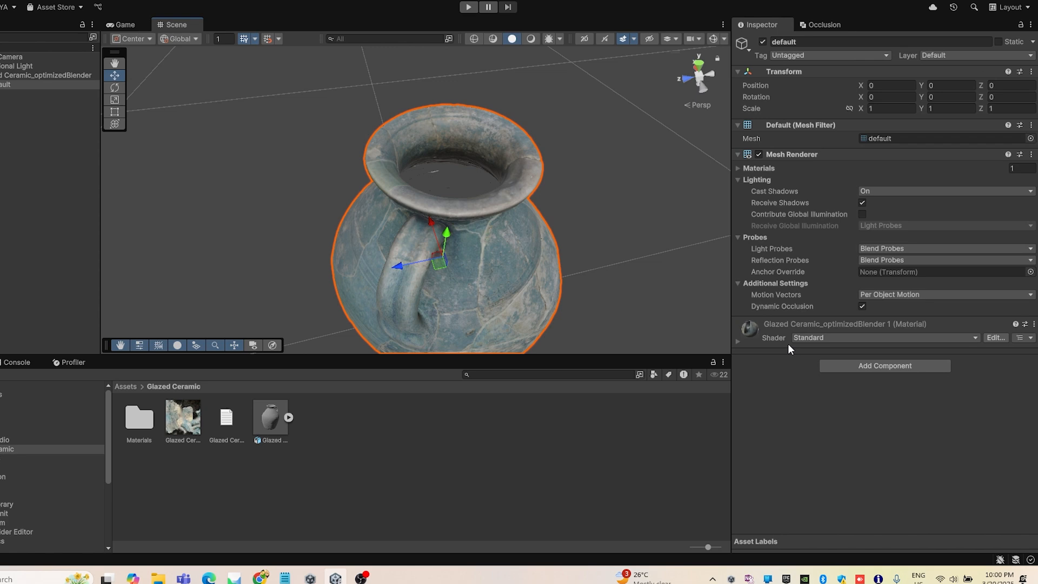
# Step: Browse the jar material's shader list into Ciconia Studio > CS_Standard > BuiltIn
pyautogui.click(883, 337)
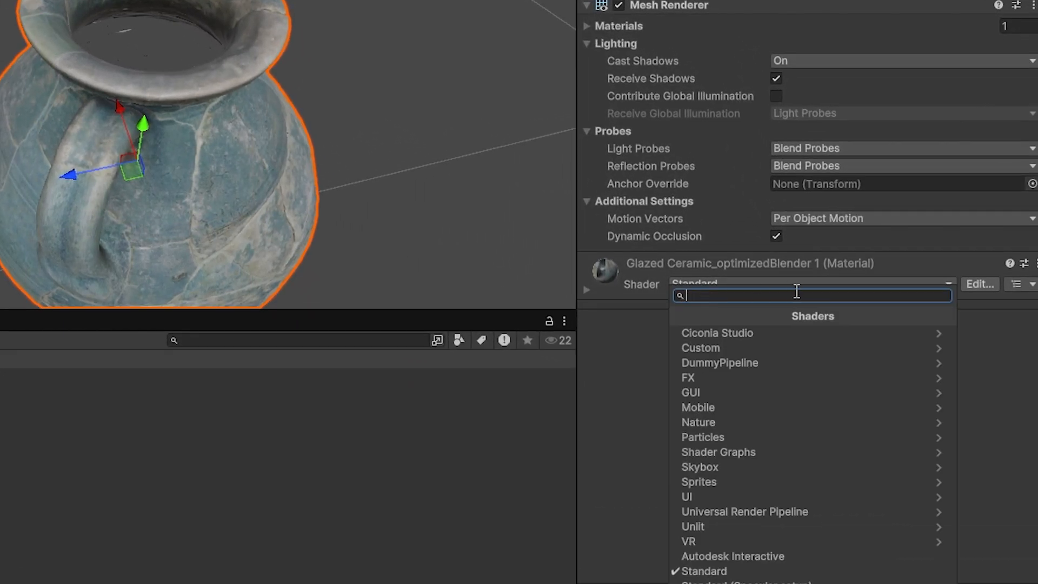
pyautogui.click(717, 333)
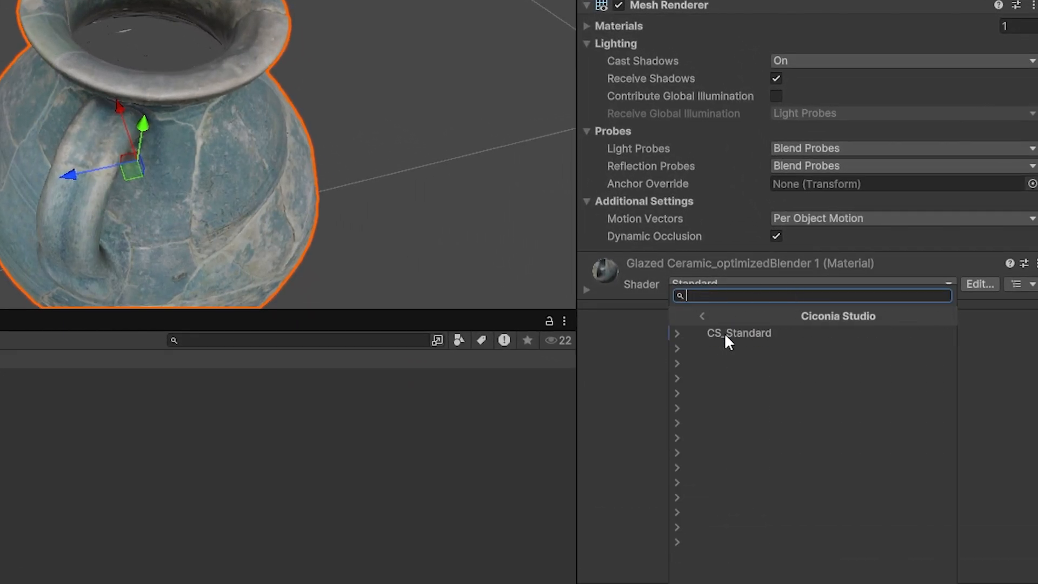
pyautogui.click(739, 332)
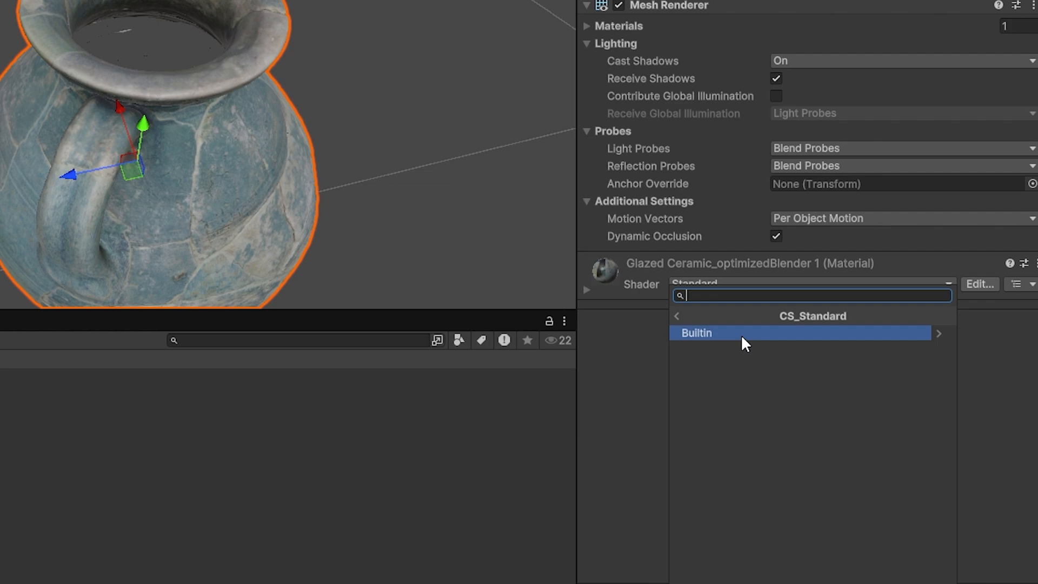